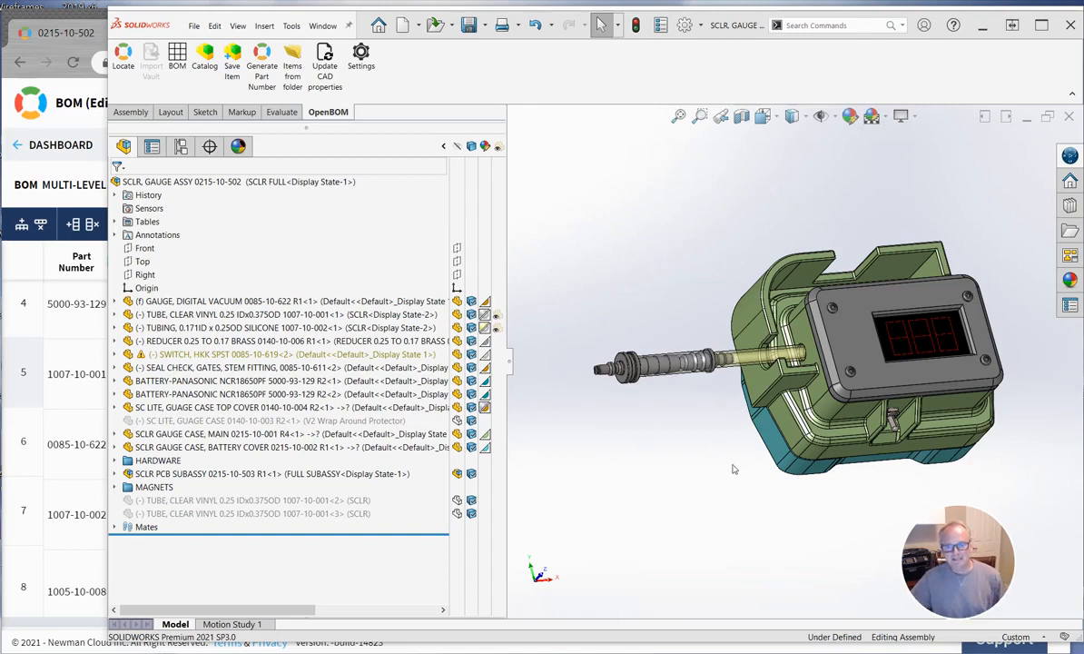
mouse_move(589, 426)
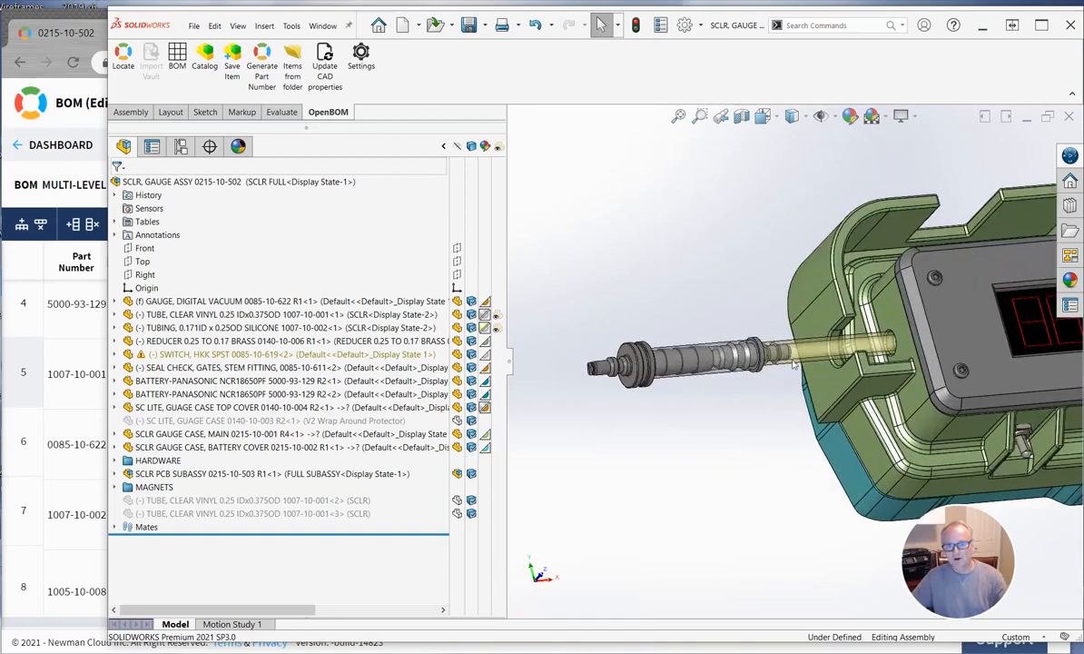
mouse_move(699, 396)
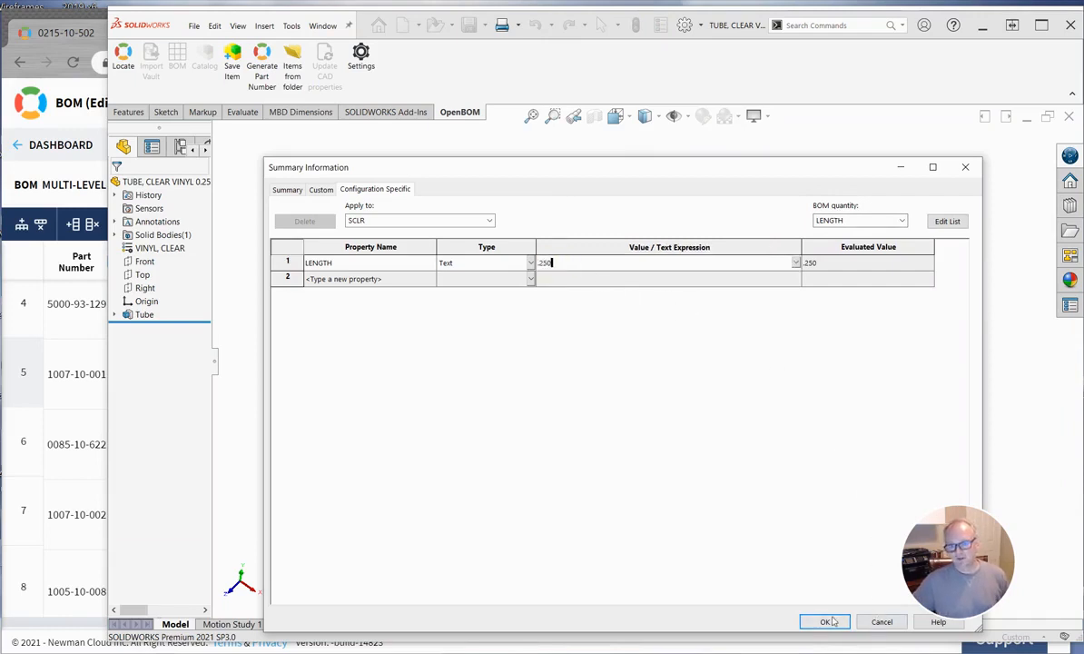
Step: Confirm the tube's LENGTH = .250 property as BOM quantity and switch to another open document
left_click(825, 622)
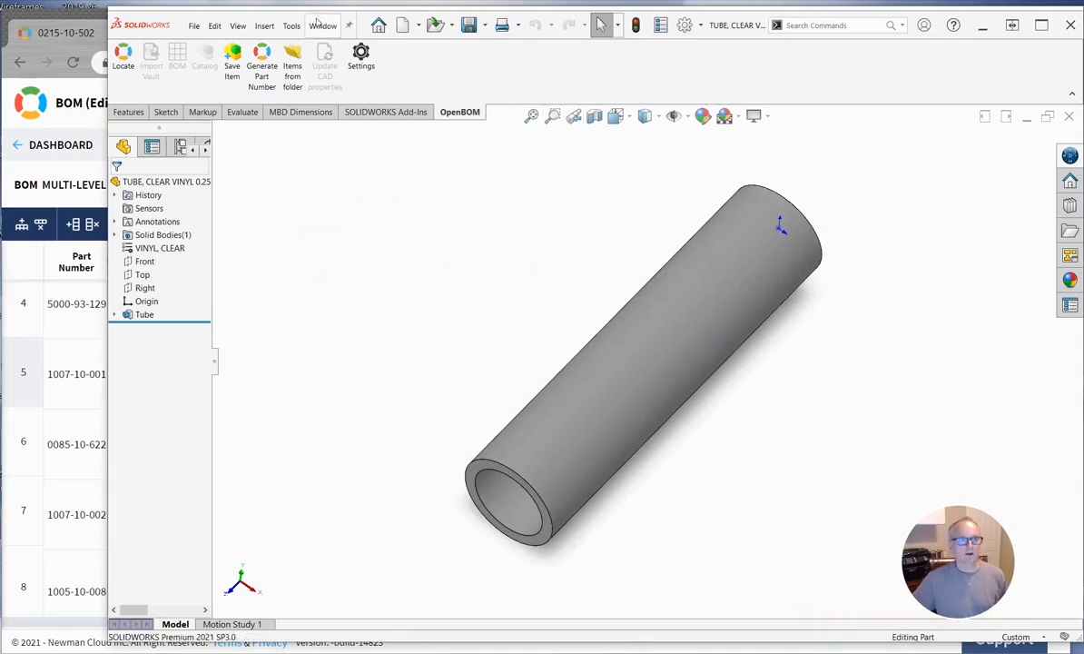
left_click(323, 25)
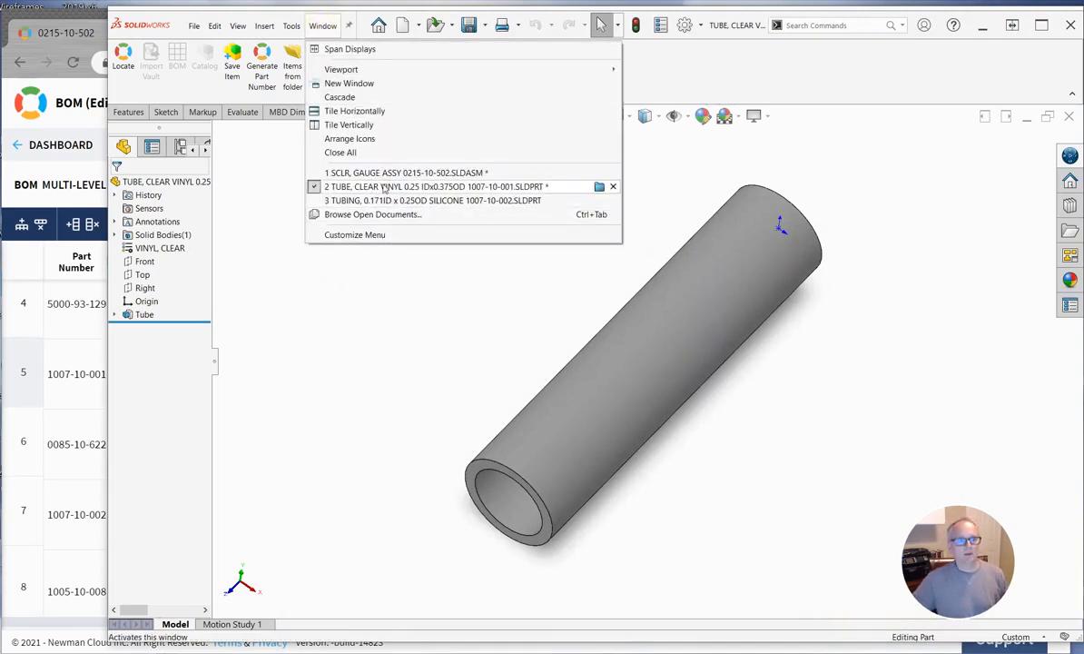
left_click(399, 172)
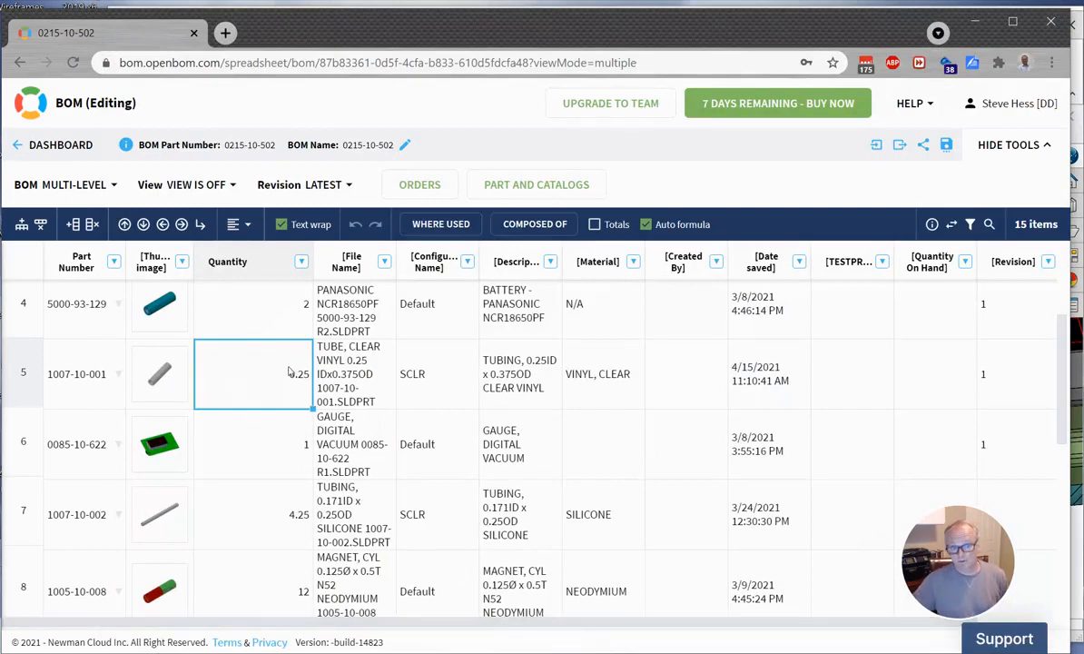
mouse_move(231, 346)
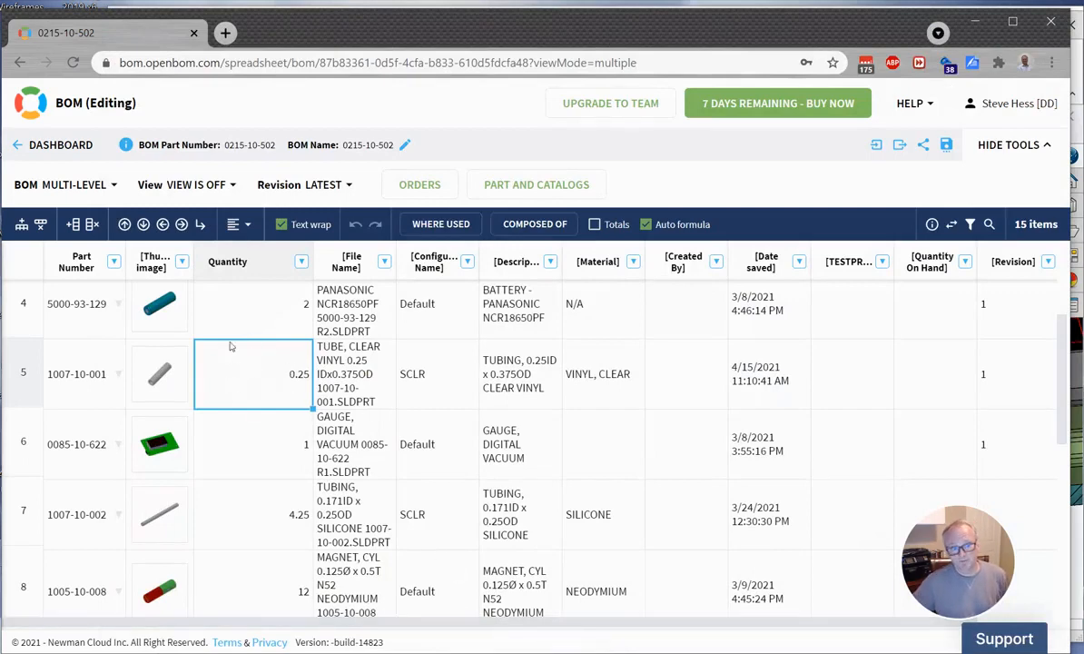
Step: Select the clear vinyl tube quantity cell reading 0.25 in the OpenBOM BOM
left_click(266, 514)
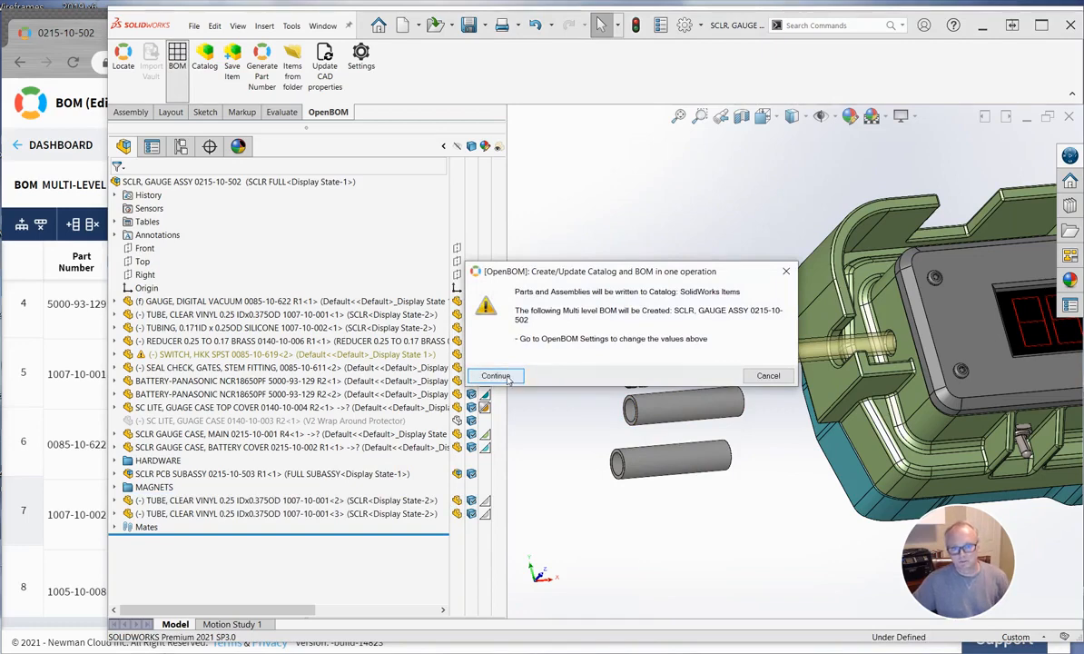
Step: Continue the OpenBOM catalog and BOM update from the gauge assembly with three tubes
left_click(495, 375)
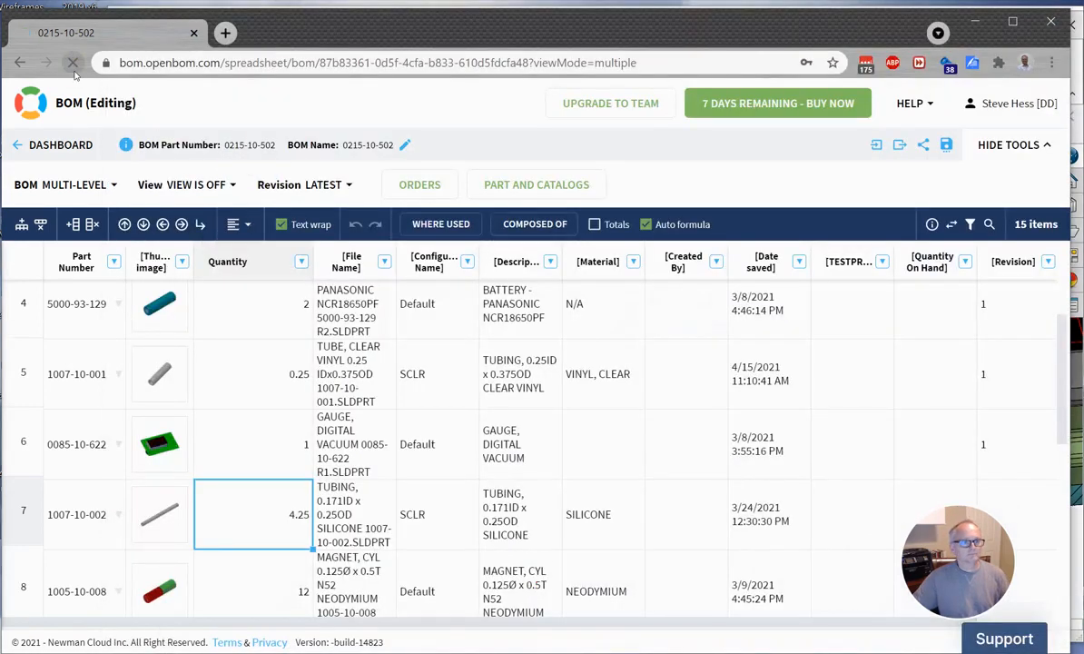
Step: Reload the OpenBOM BOM so the clear vinyl tube quantity shows 0.75
left_click(70, 62)
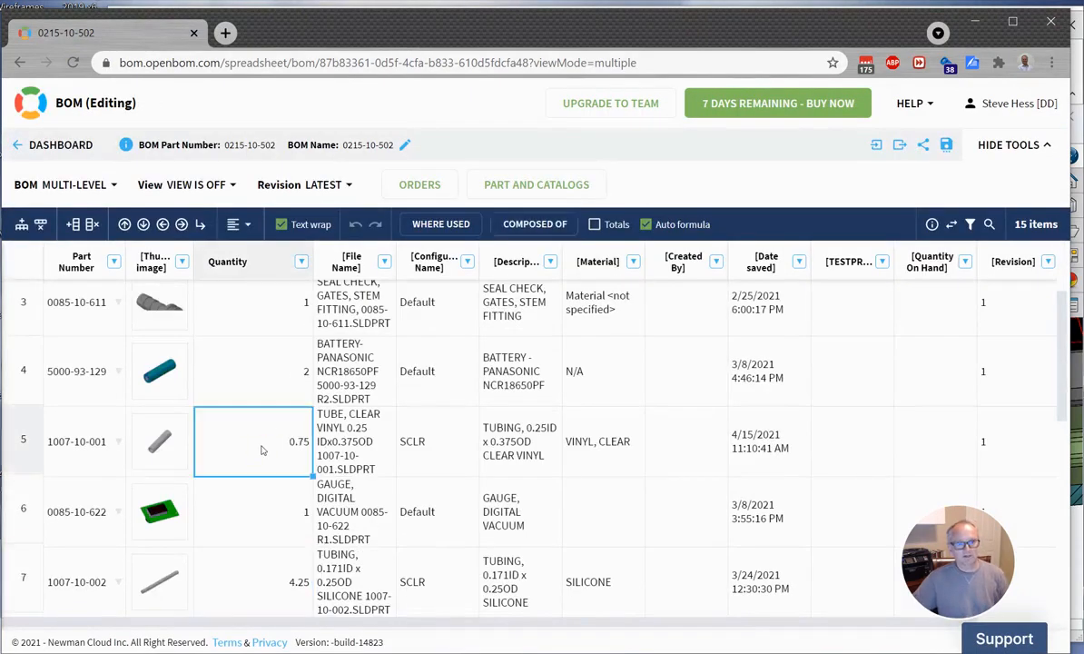
mouse_move(202, 450)
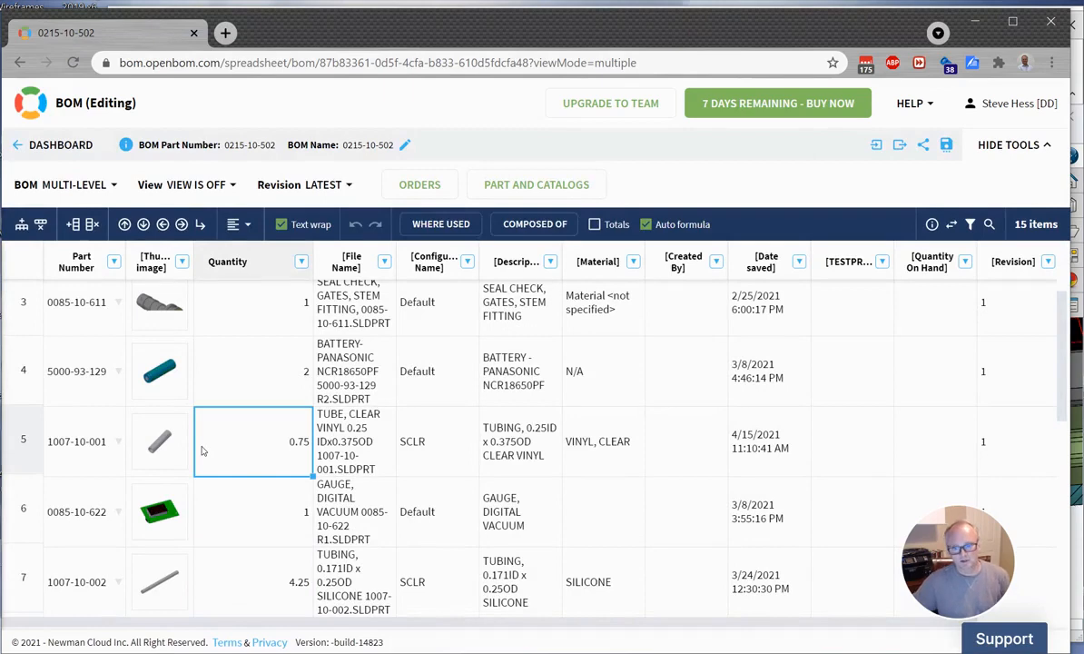
mouse_move(226, 444)
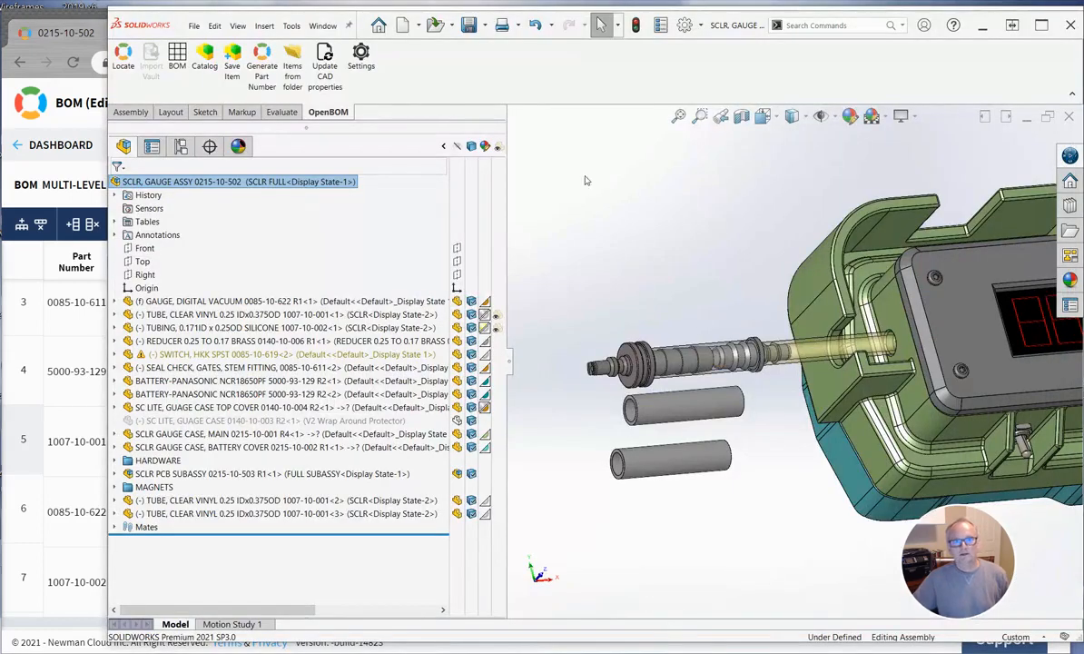
Step: Start reopening the clear vinyl tube part from the Window menu
left_click(322, 24)
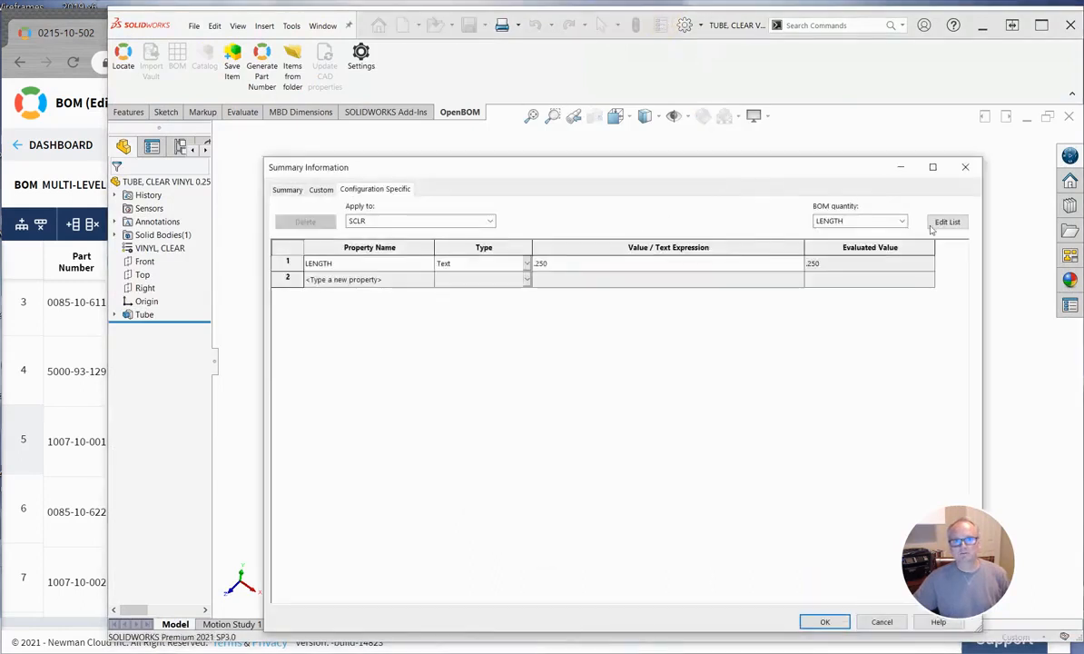
mouse_move(801, 218)
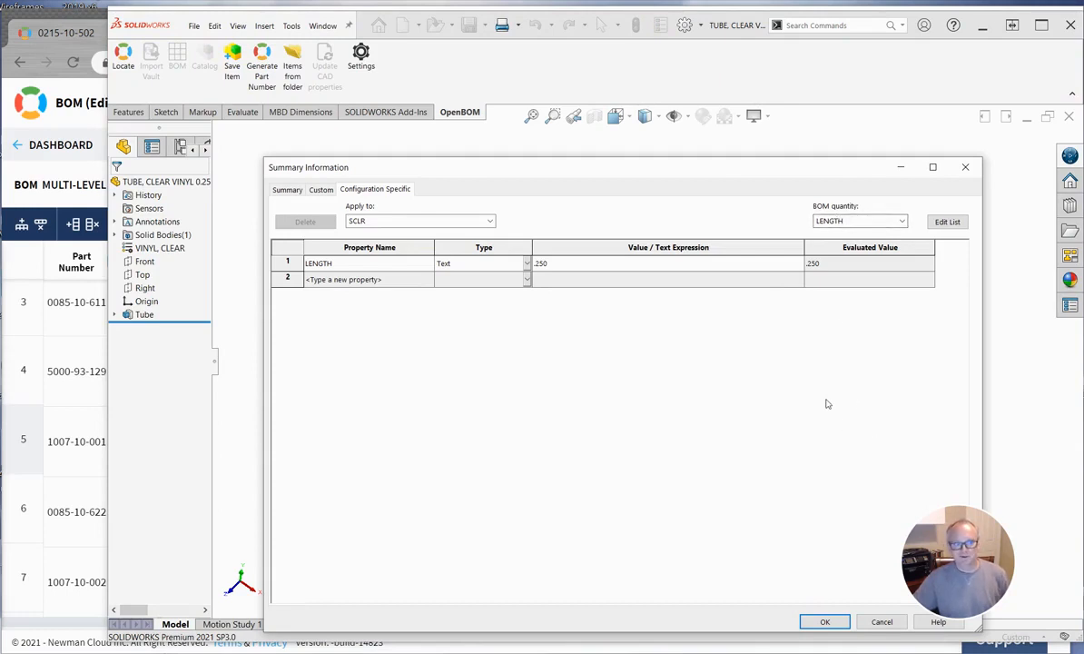
mouse_move(735, 391)
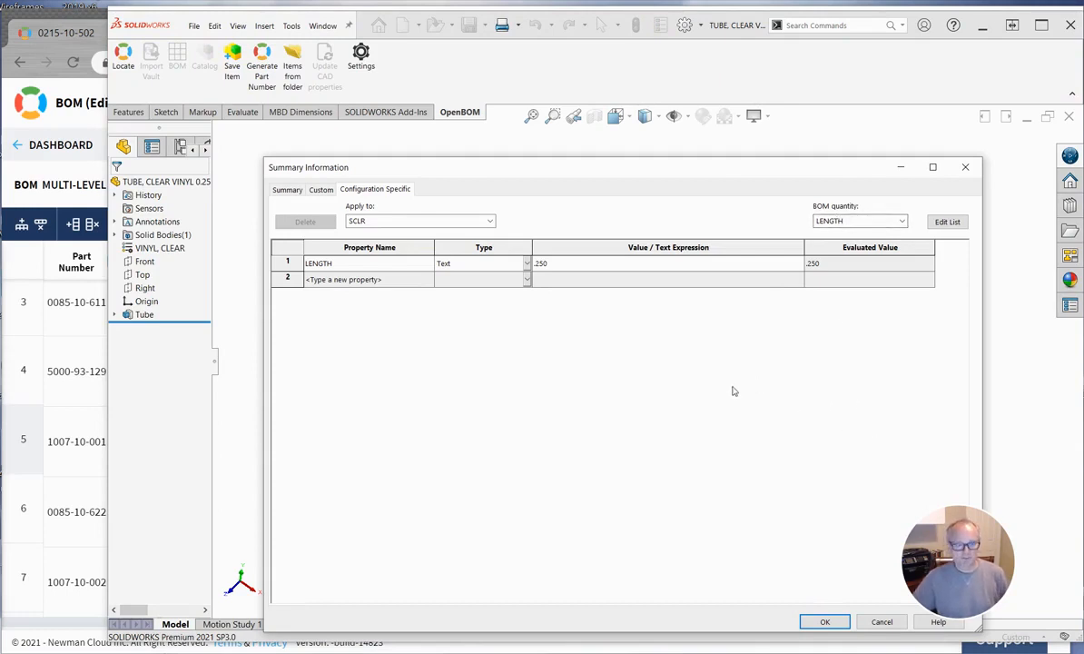
mouse_move(686, 530)
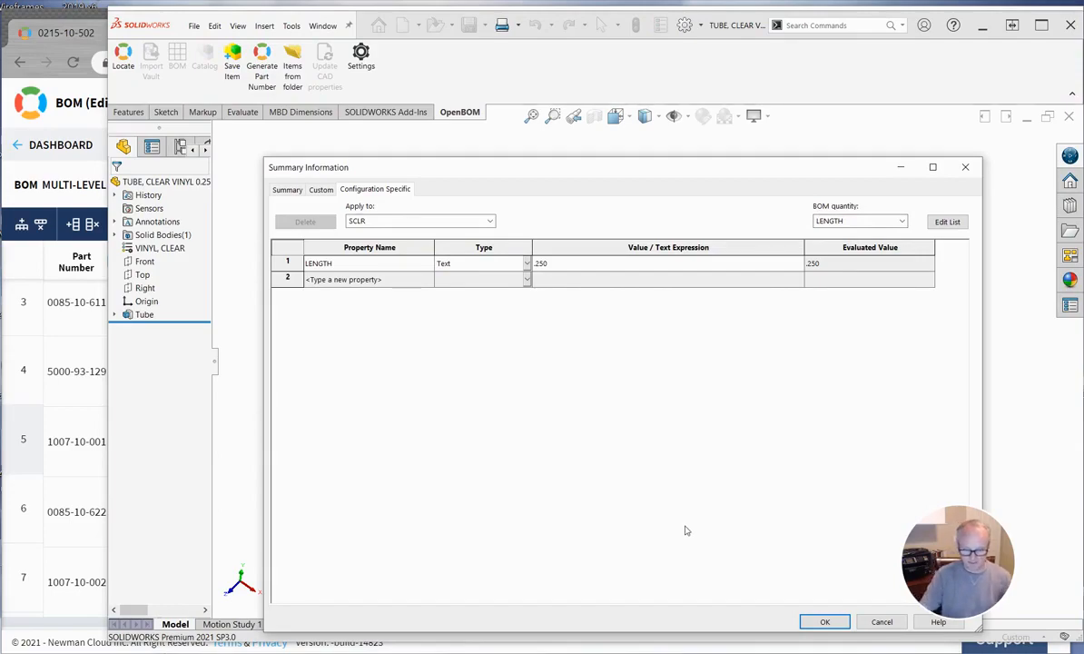